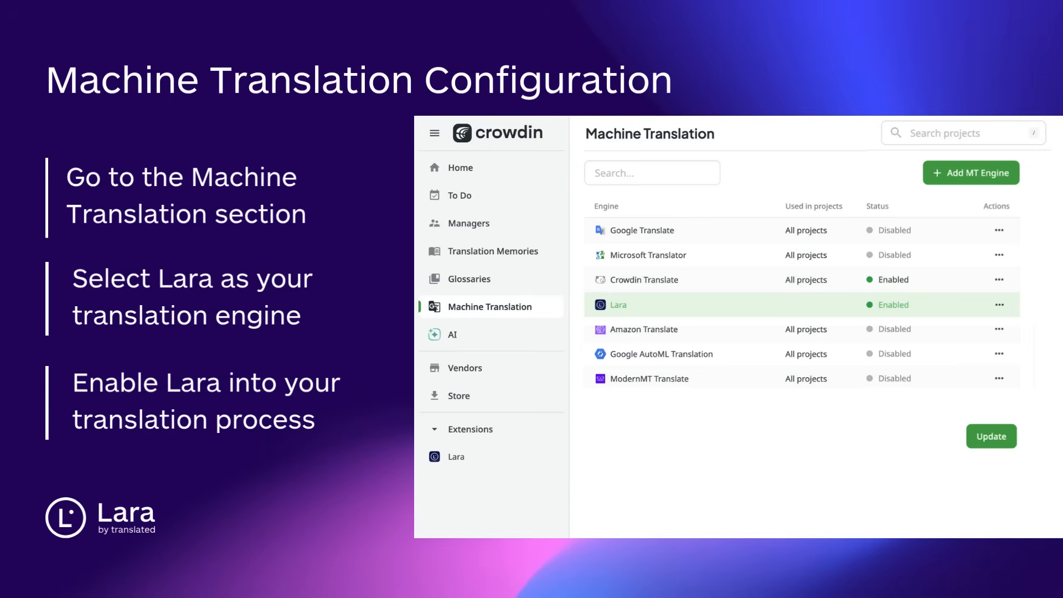
View Lara's Availability page, enabled for Italian, Spanish, Japanese and six more languages across all projects.
click(618, 305)
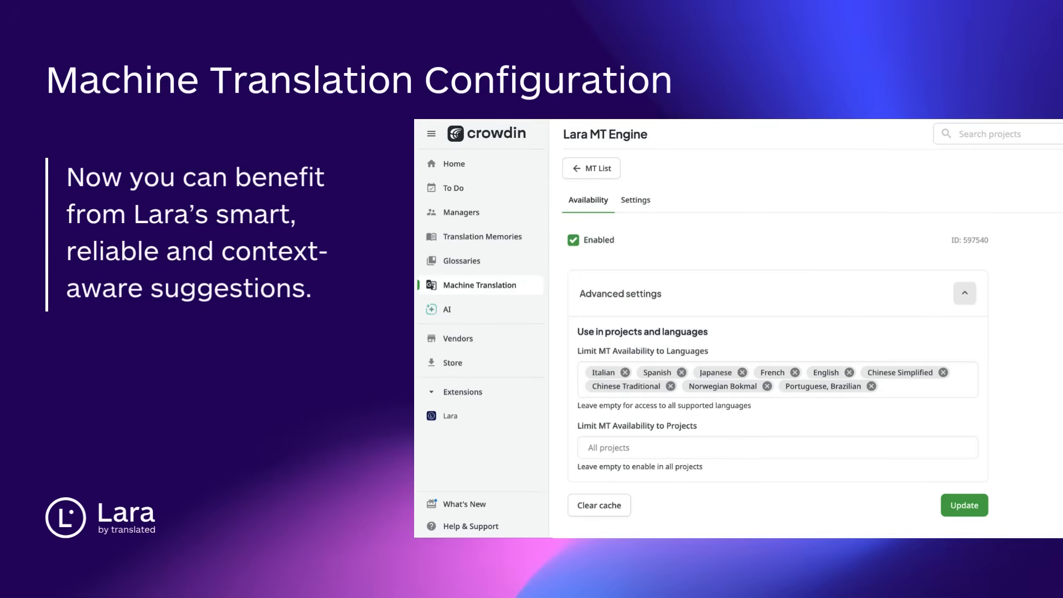